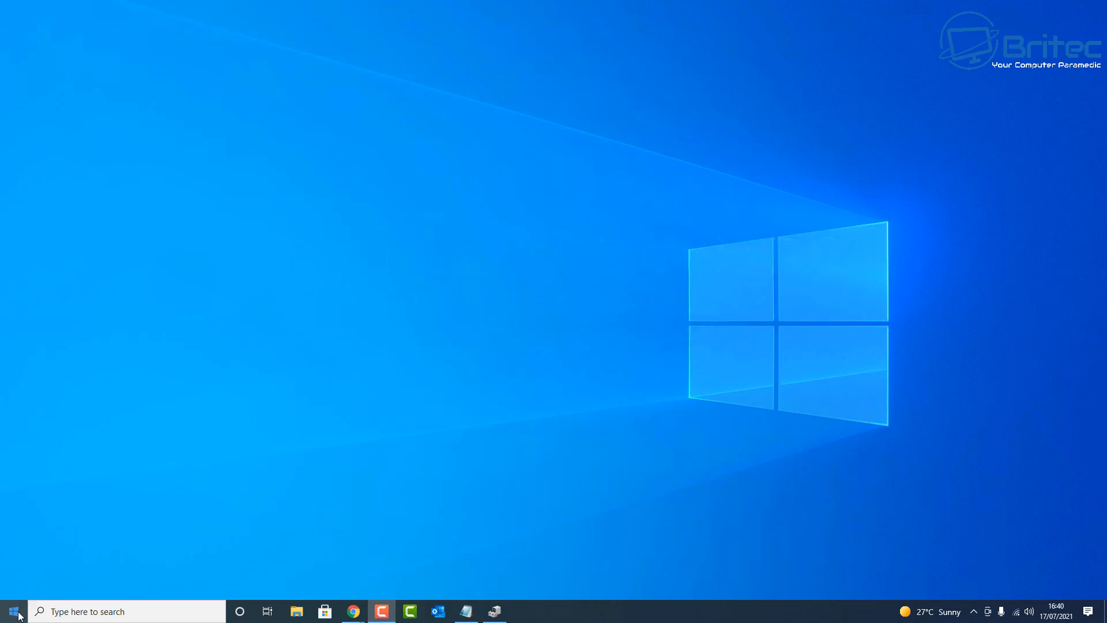
pyautogui.moveTo(13, 611)
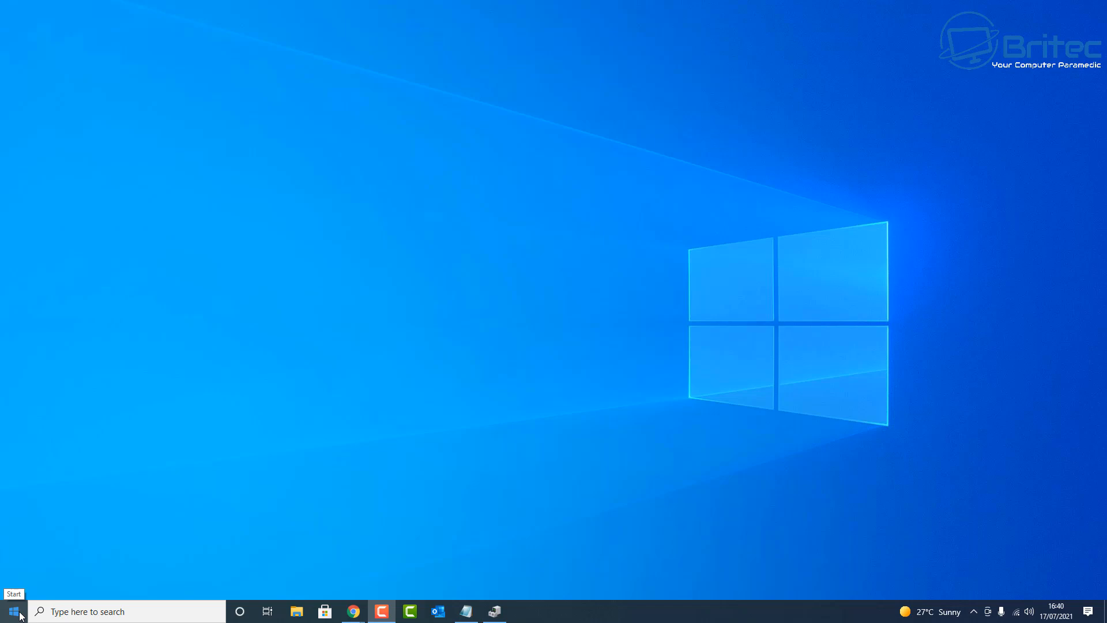
# Launch Windows Settings from the Start menu gear.
pyautogui.click(12, 610)
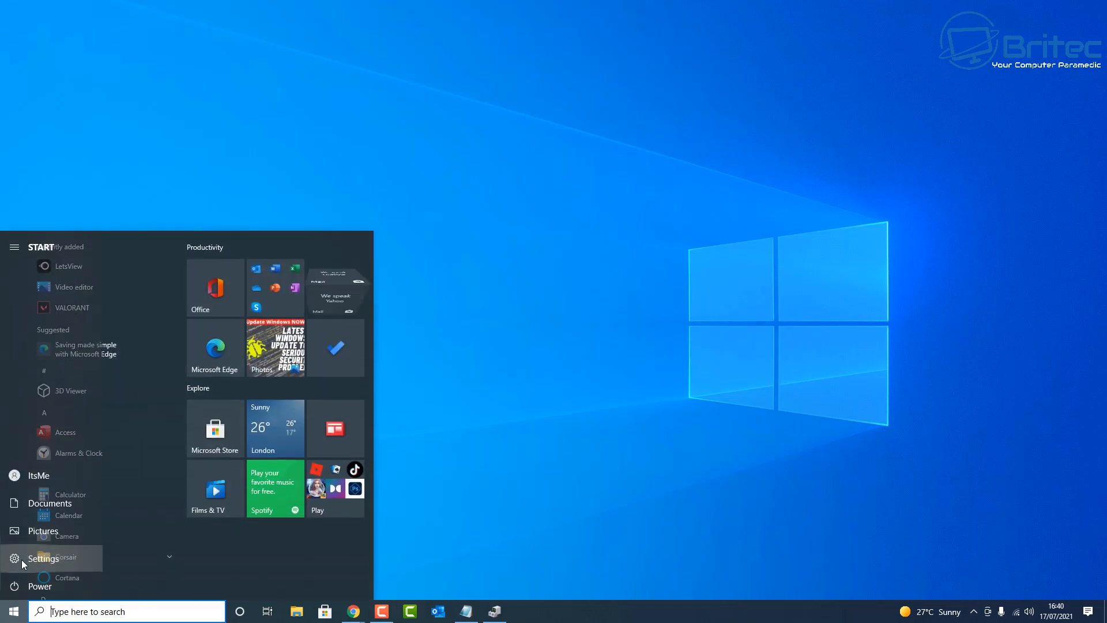
pyautogui.click(42, 557)
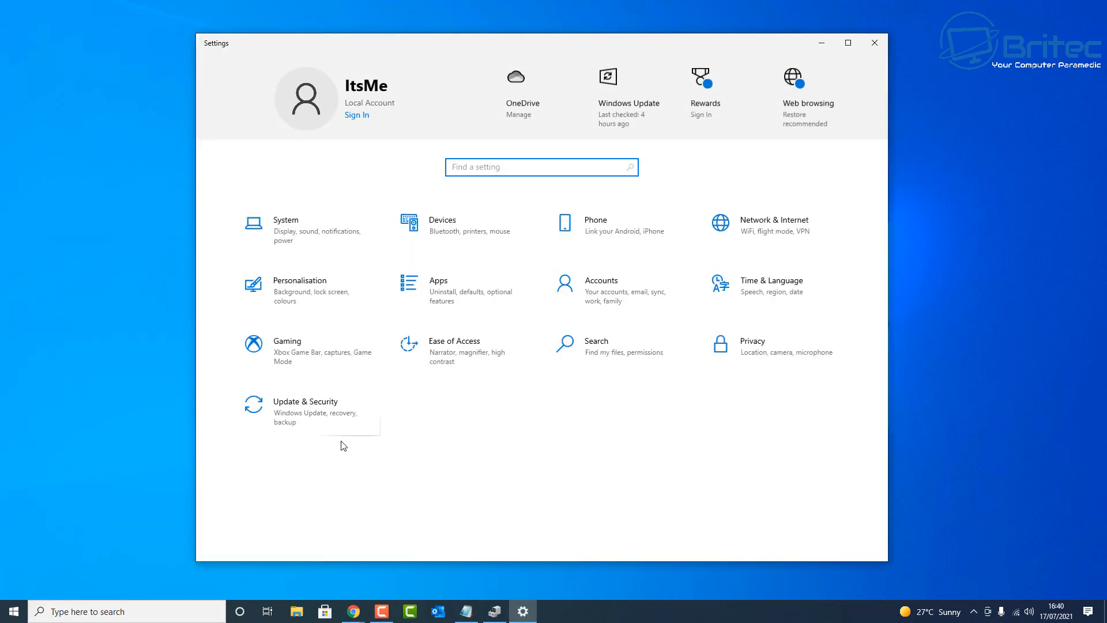
pyautogui.moveTo(307, 229)
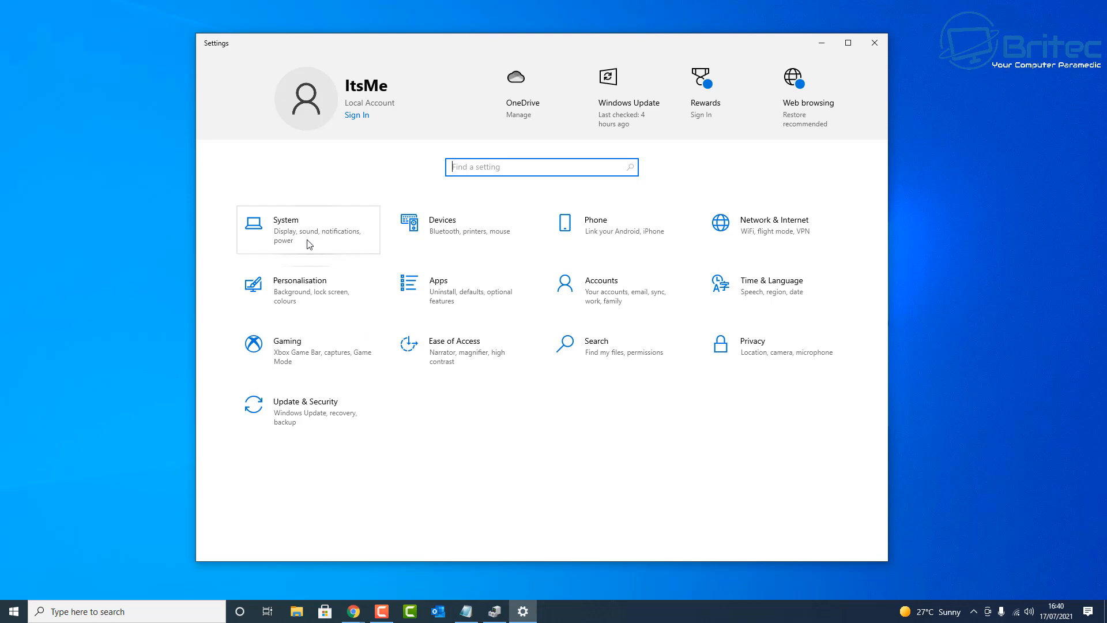
# Go to System > Projecting to this PC, where projection options appear greyed out.
pyautogui.click(307, 228)
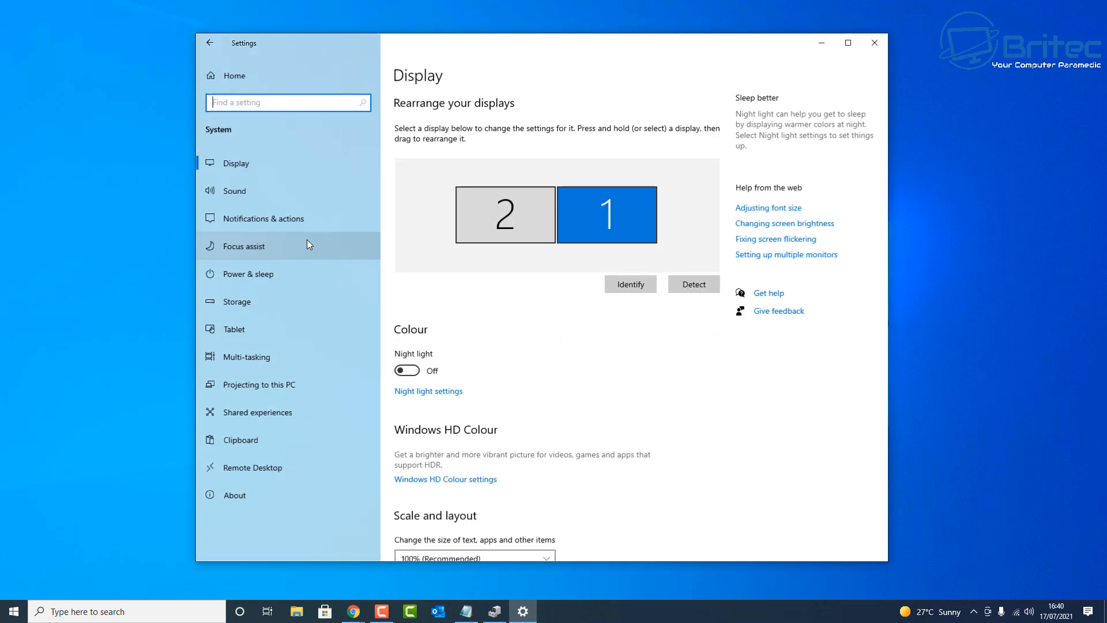
pyautogui.moveTo(311, 273)
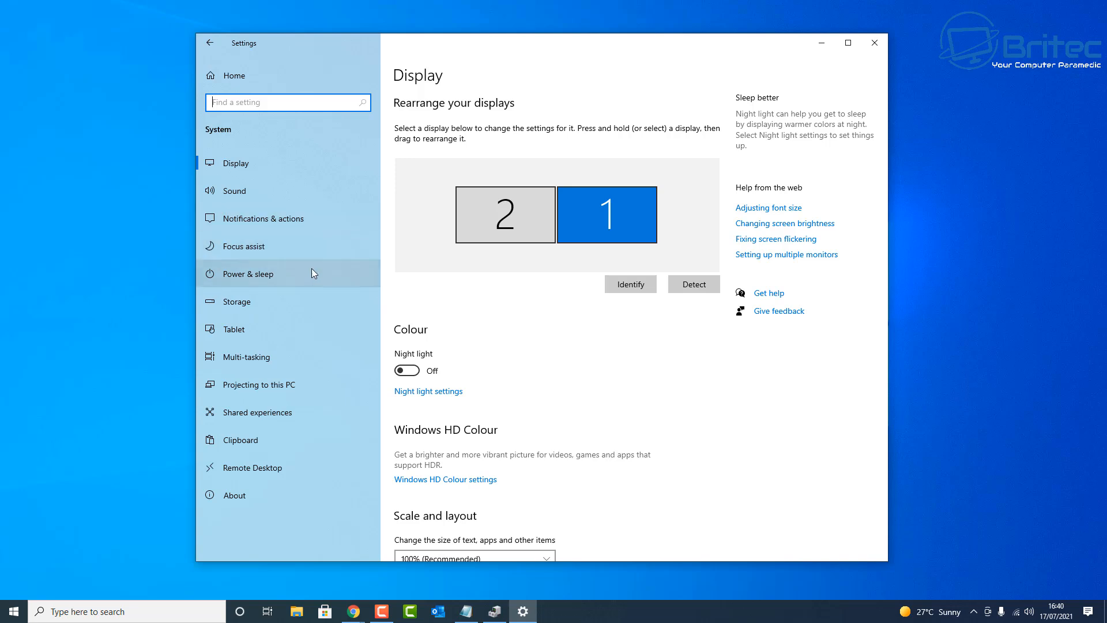
pyautogui.click(259, 384)
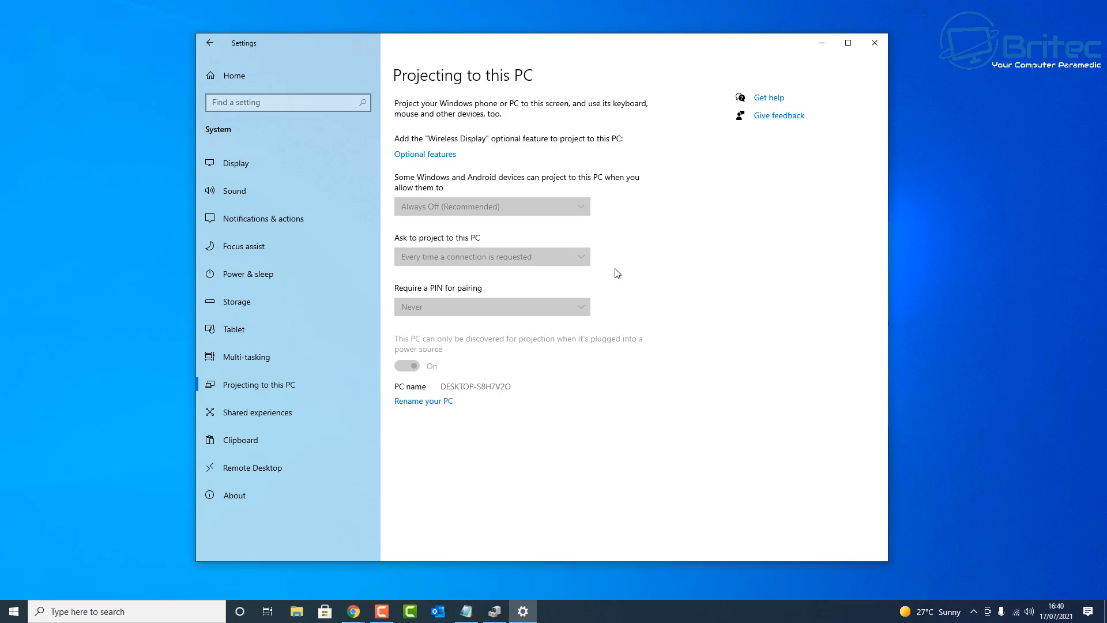
pyautogui.moveTo(469, 211)
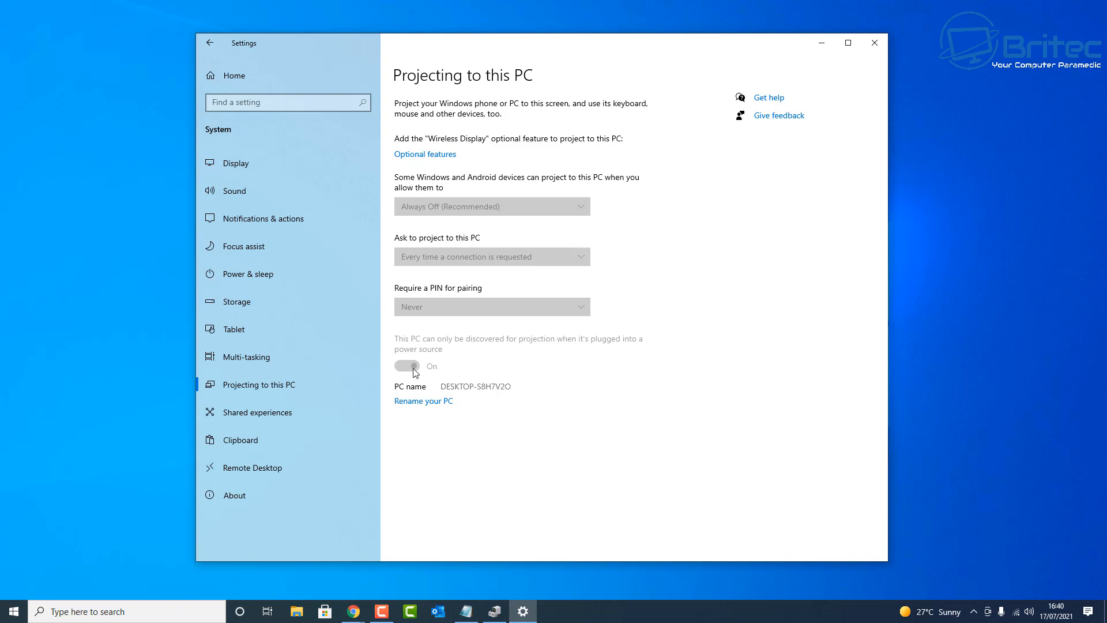
pyautogui.moveTo(423, 373)
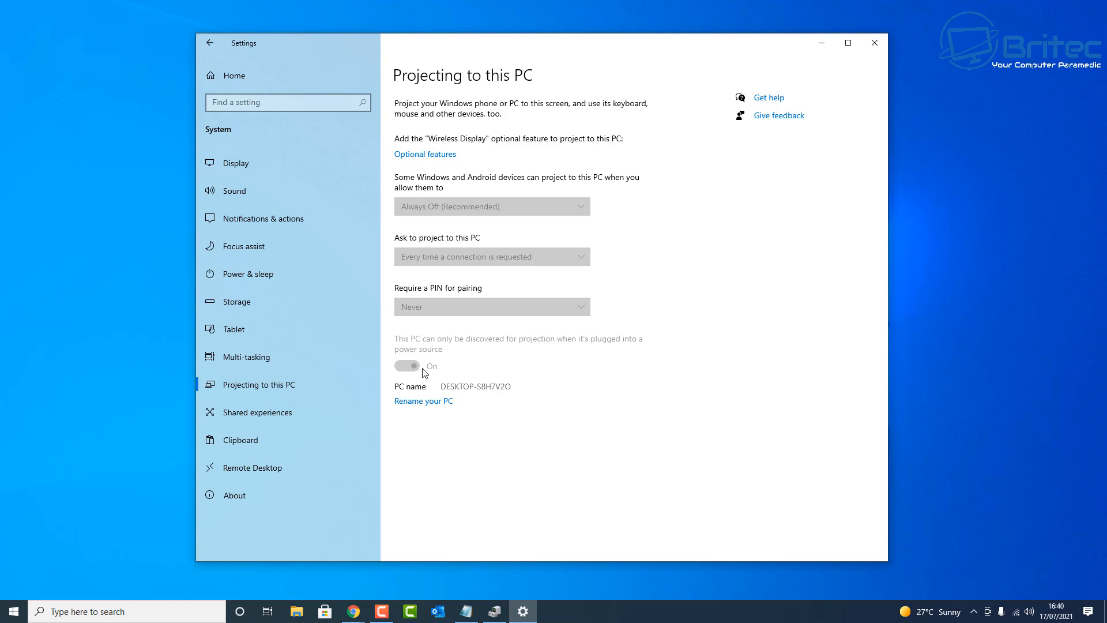
pyautogui.moveTo(521, 355)
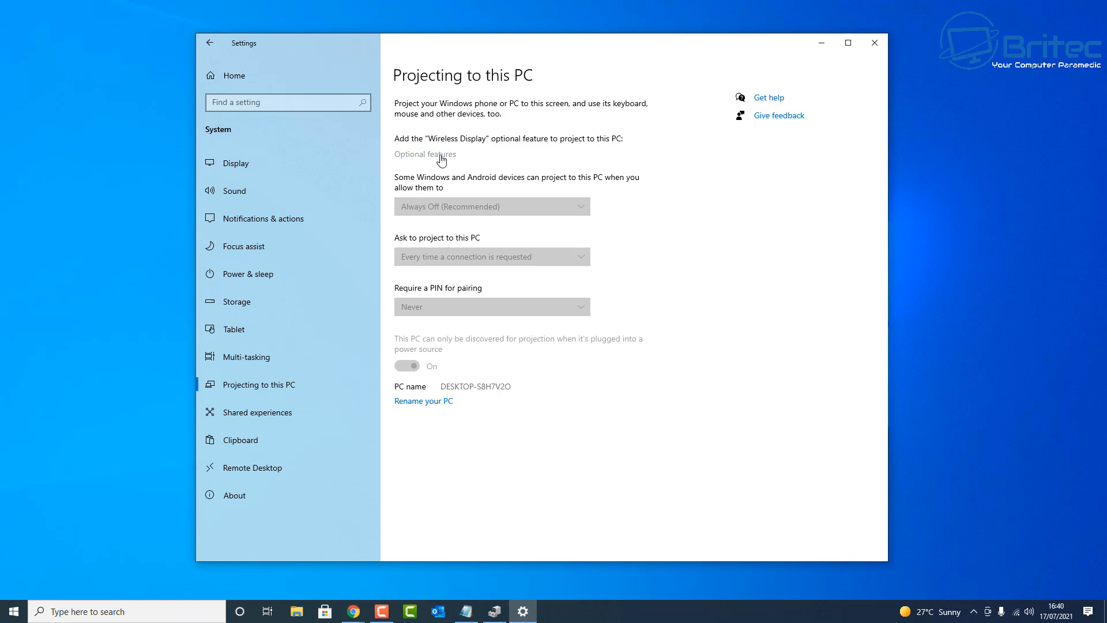
# Open the Optional features page and scroll down through its list.
pyautogui.click(424, 154)
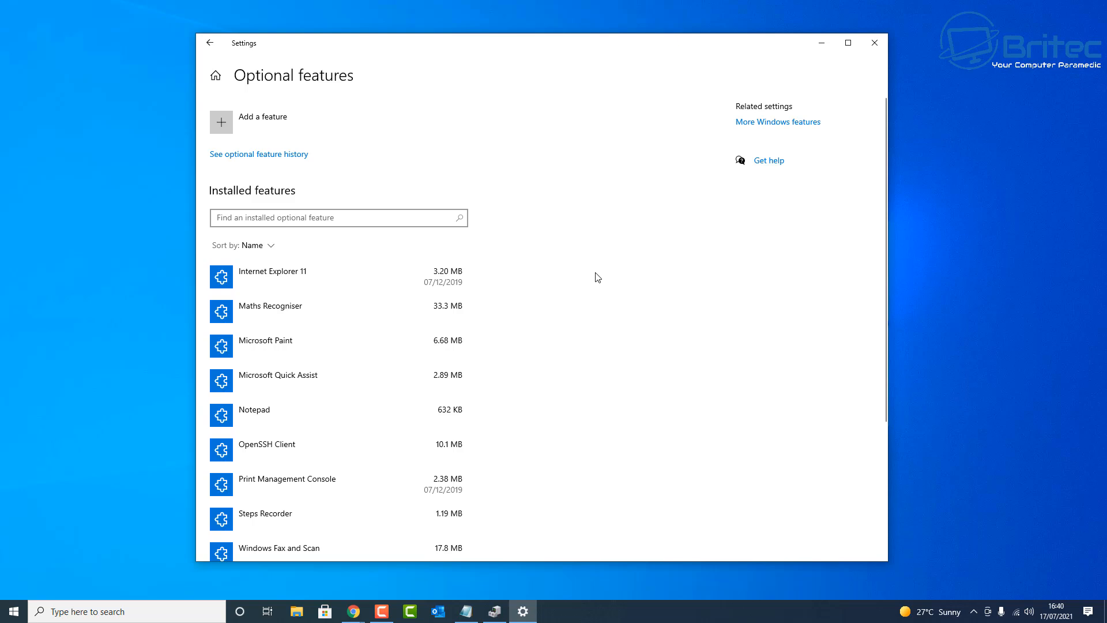
pyautogui.scroll(-3)
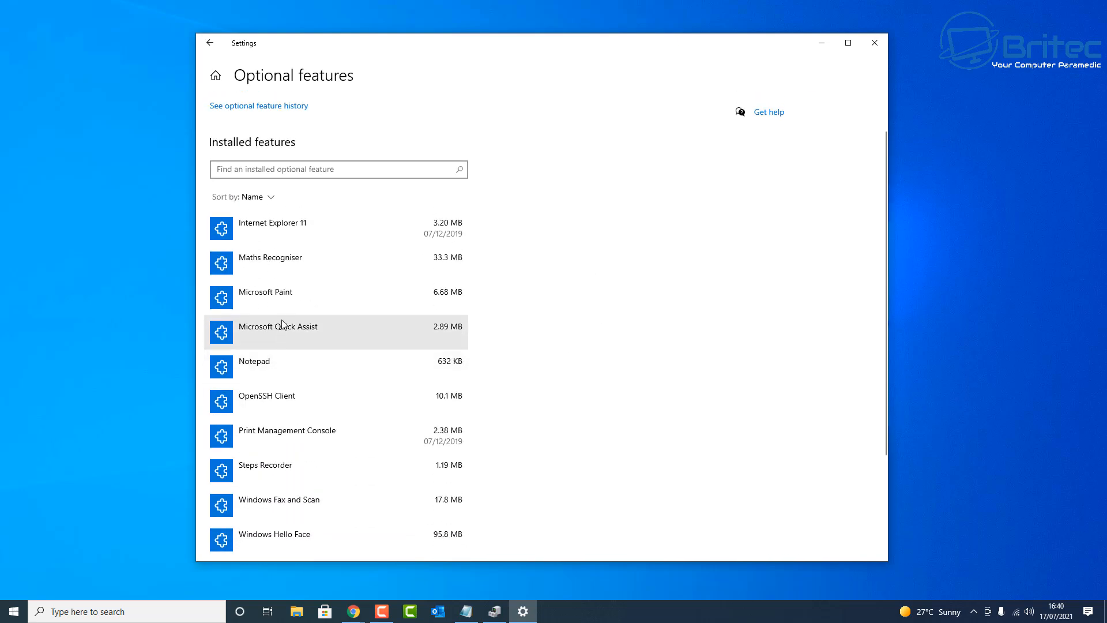
pyautogui.scroll(-3)
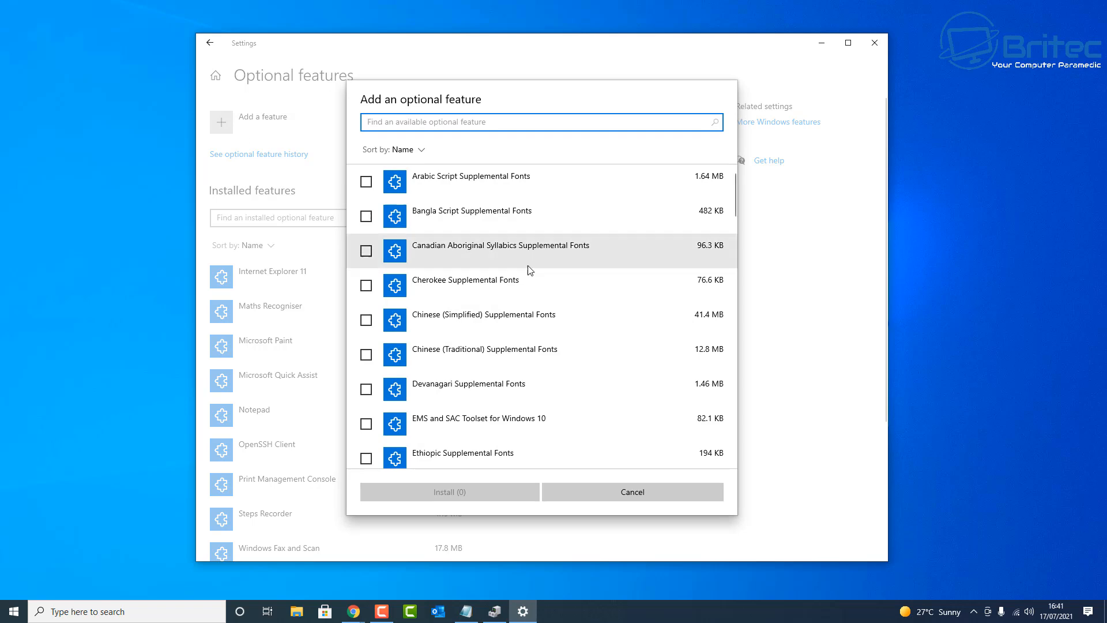
# Scroll to Wireless Display, tick it, and install it.
pyautogui.scroll(-3)
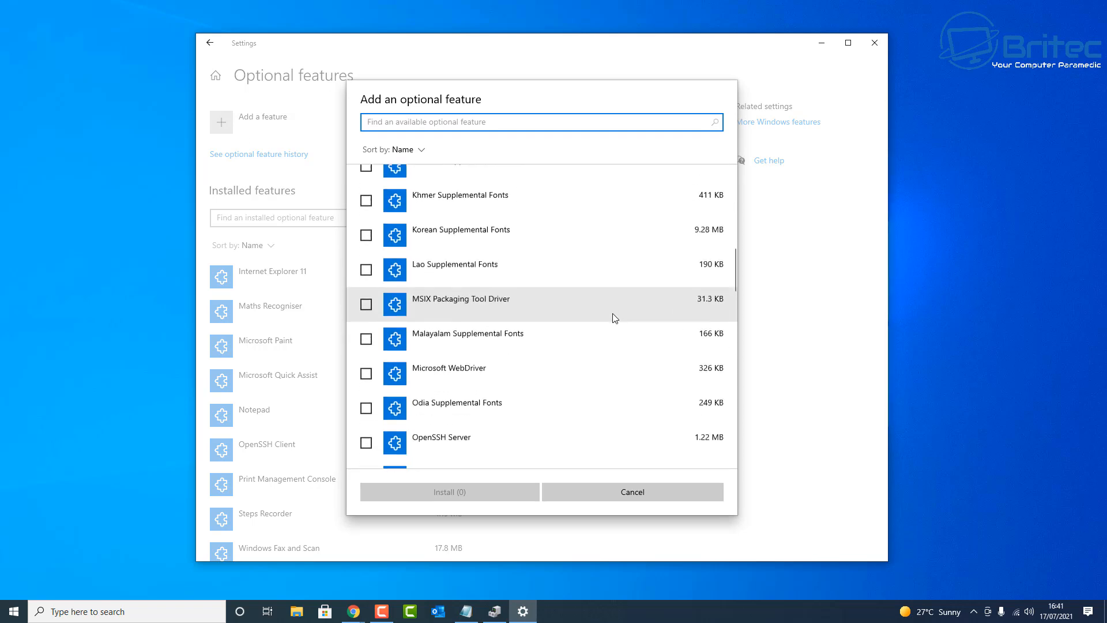
pyautogui.scroll(-3)
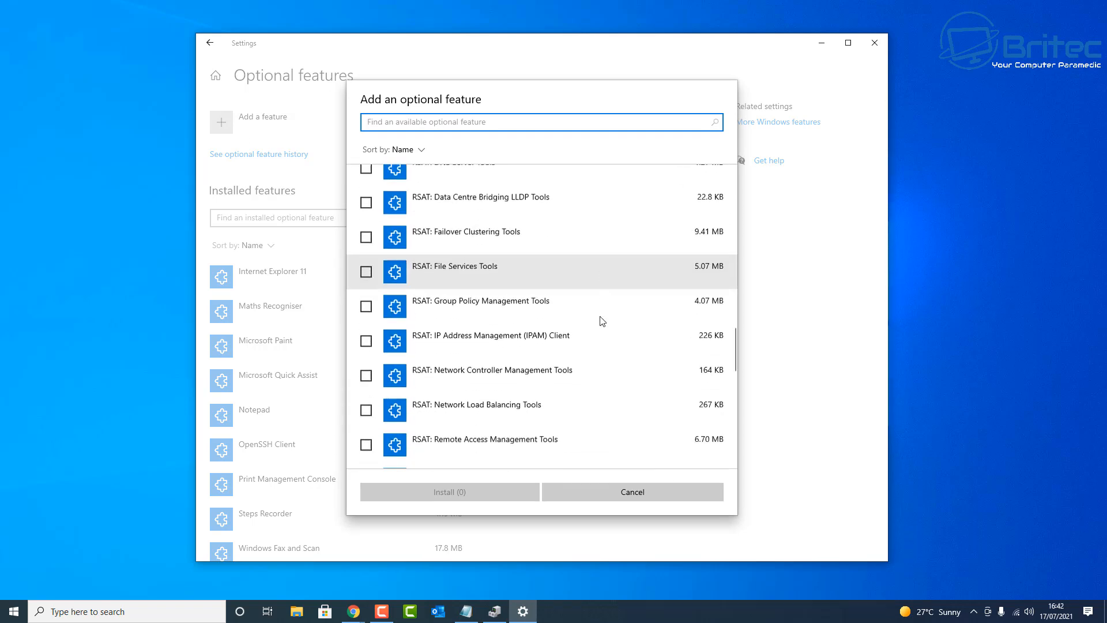
pyautogui.scroll(-3)
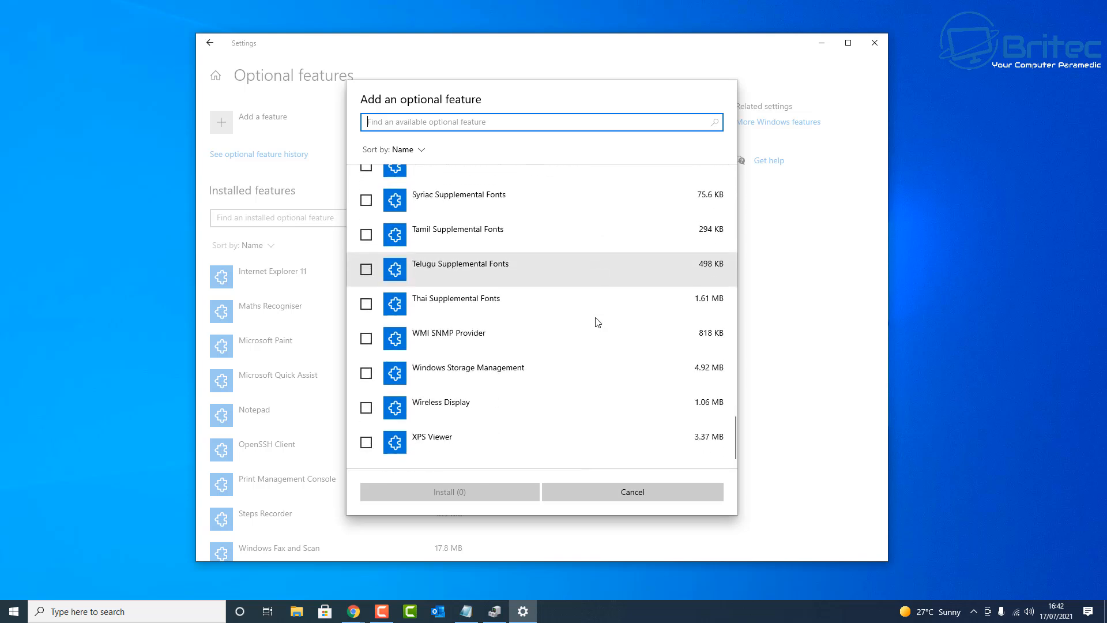
pyautogui.moveTo(366, 409)
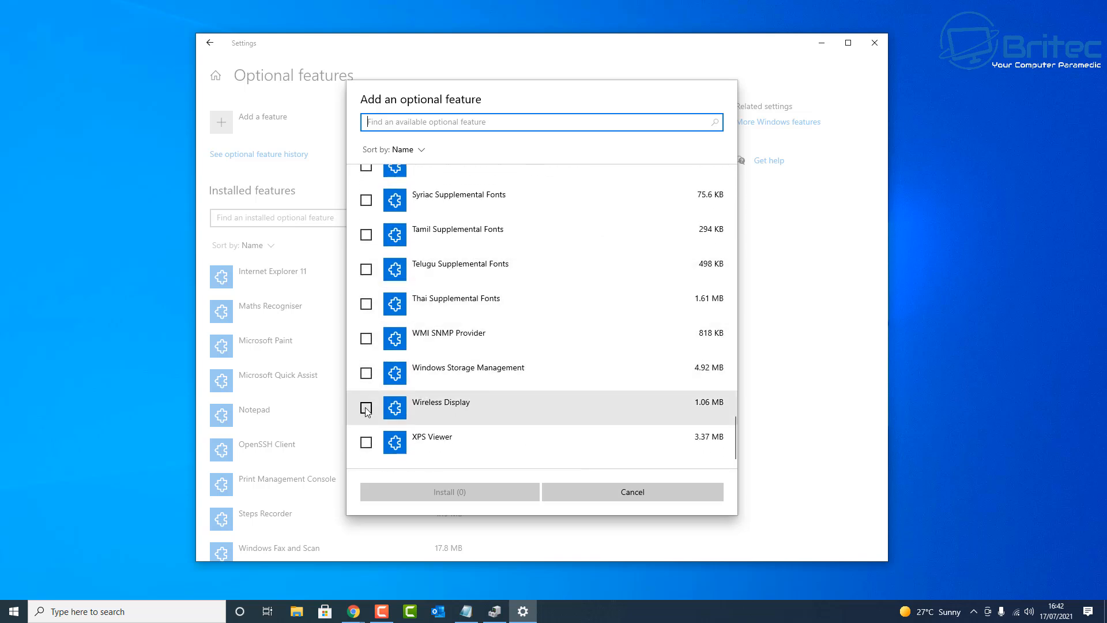
pyautogui.click(366, 408)
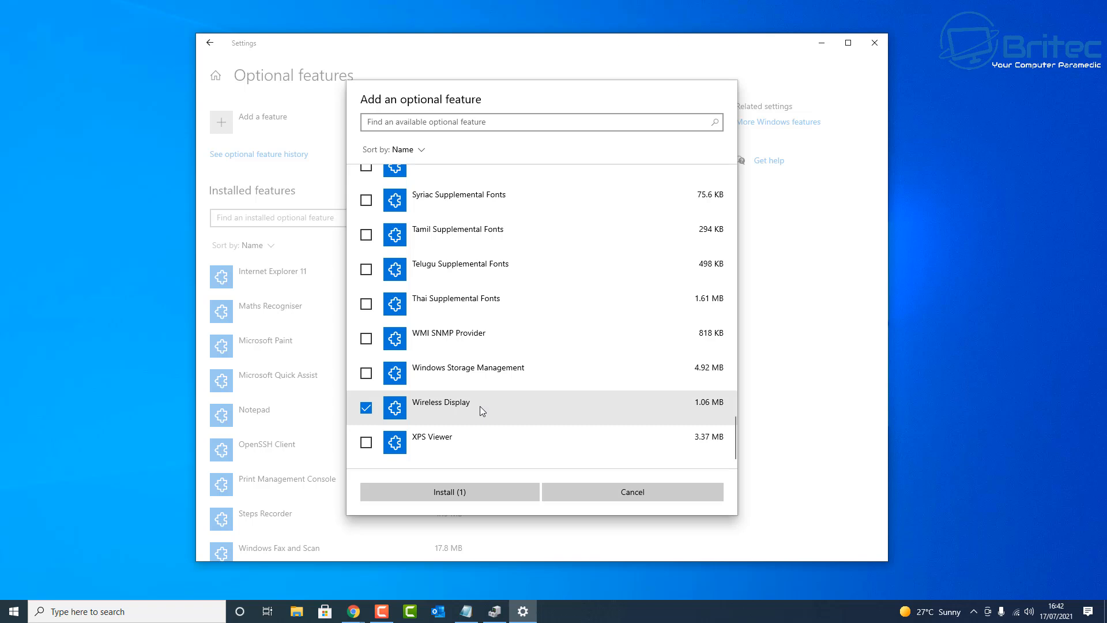
pyautogui.click(449, 491)
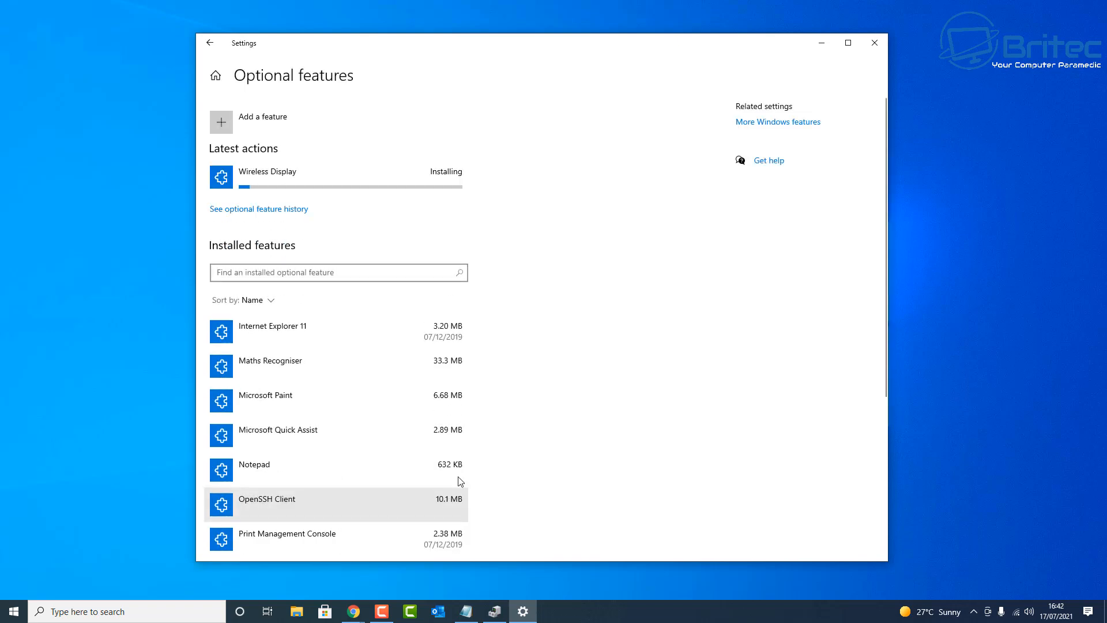
pyautogui.moveTo(207, 402)
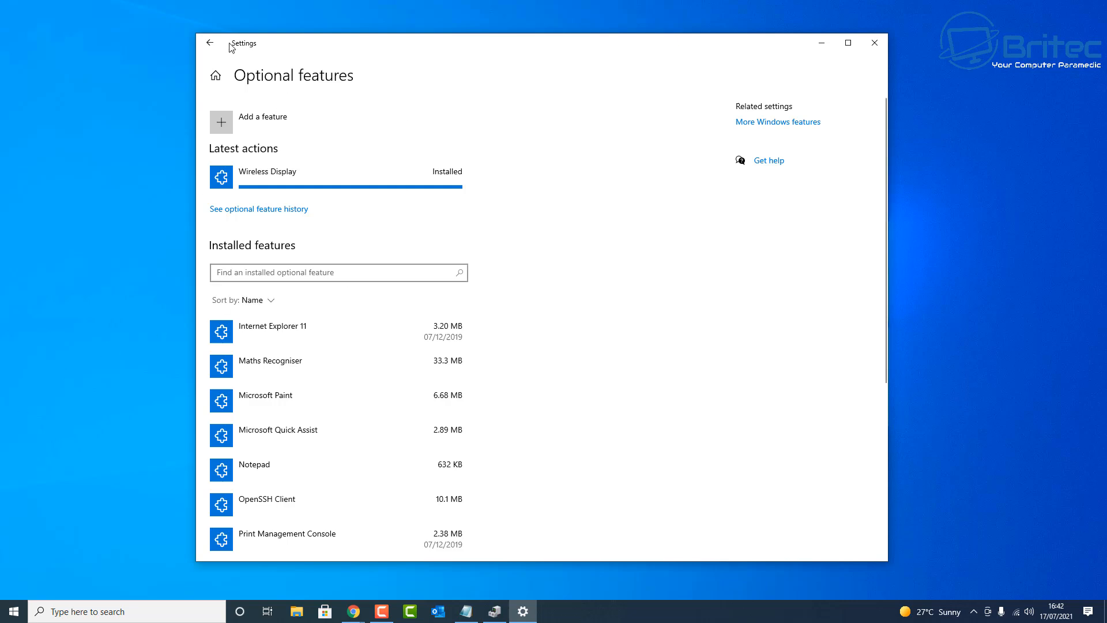
pyautogui.moveTo(809, 46)
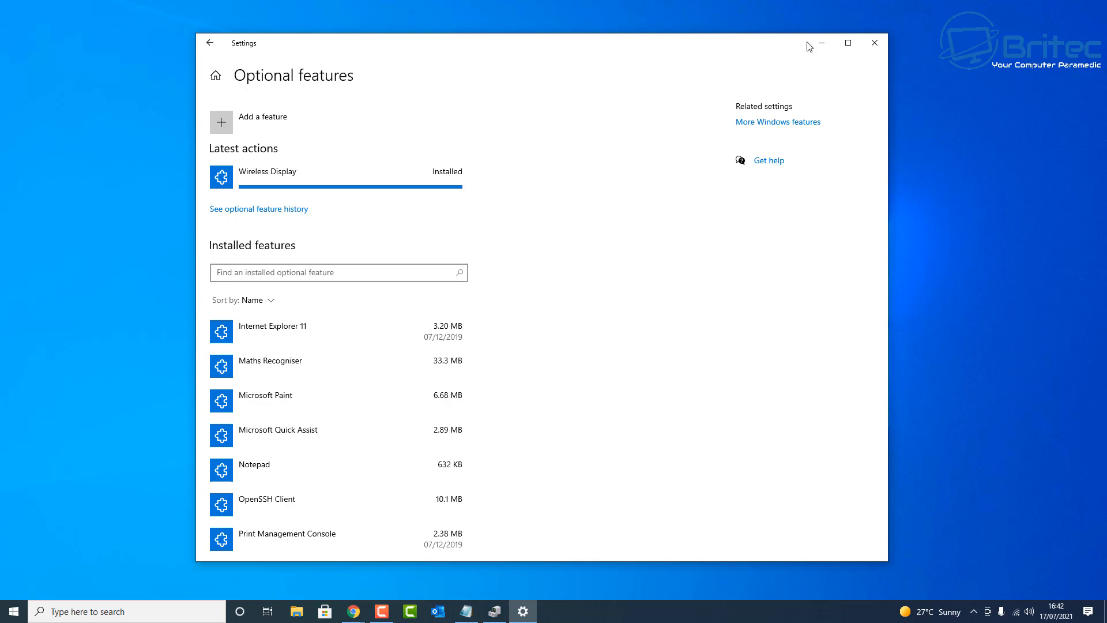
# Restart Settings from the Start menu and open the System section.
pyautogui.click(874, 42)
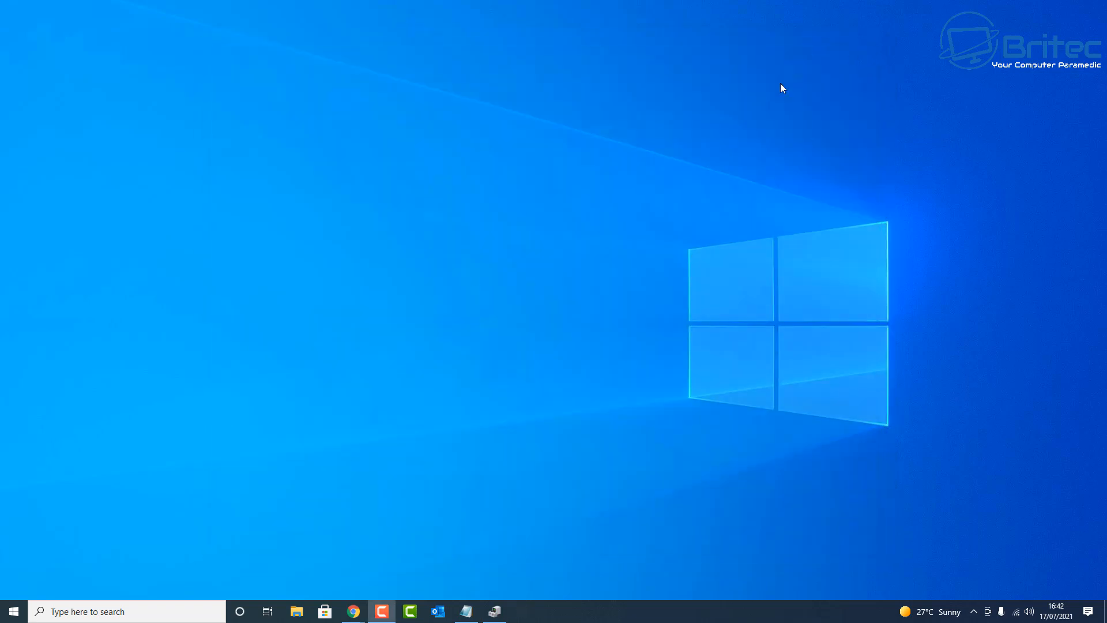
pyautogui.click(12, 610)
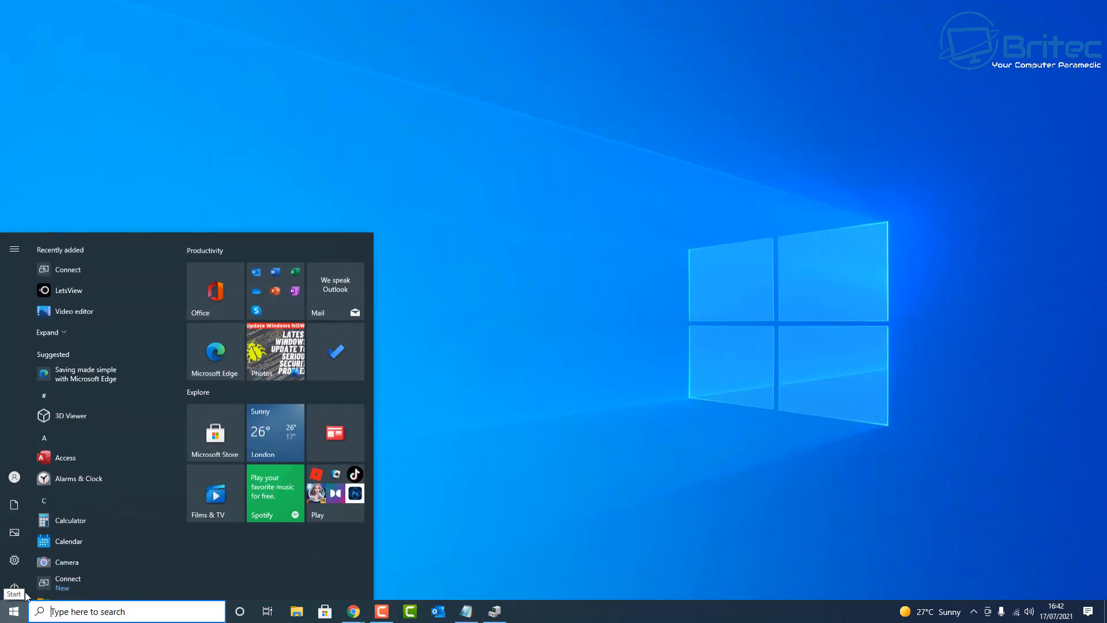
pyautogui.click(14, 560)
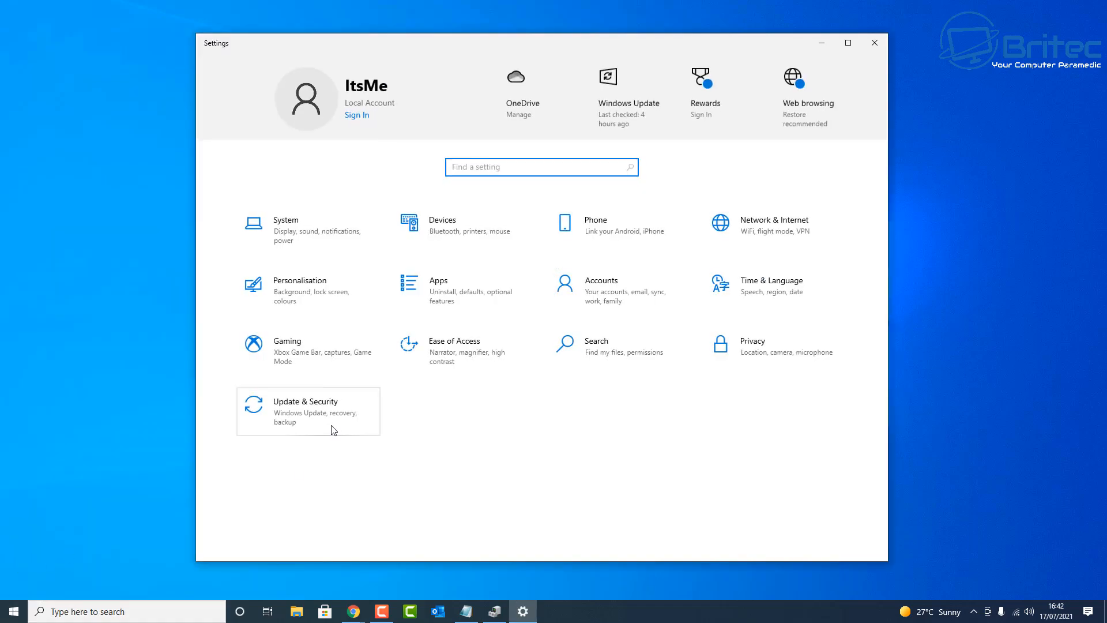
pyautogui.moveTo(304, 230)
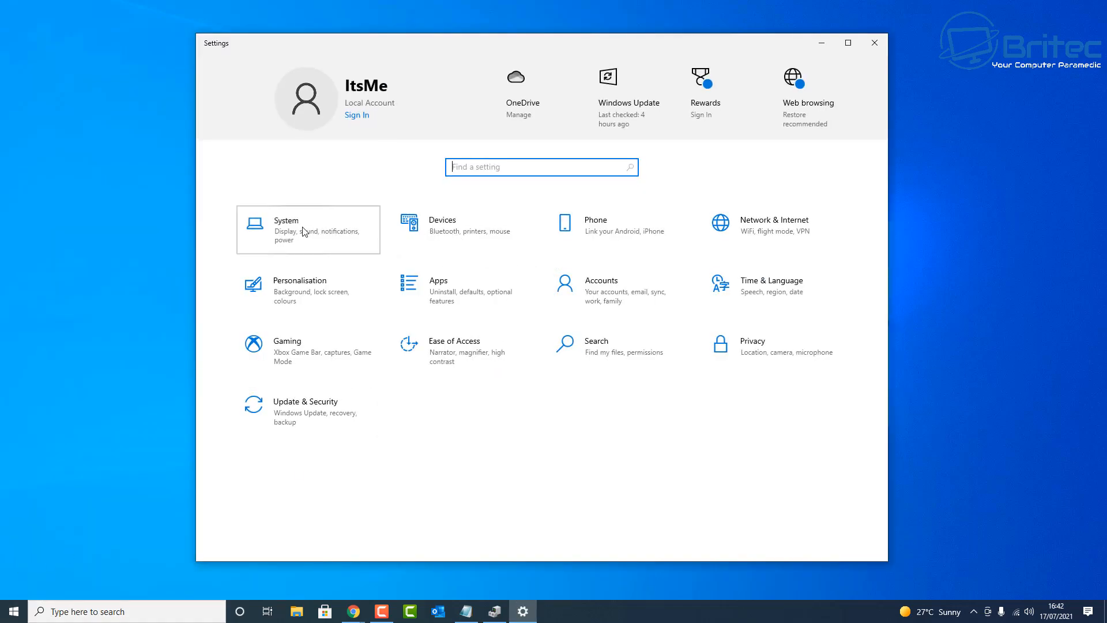
pyautogui.click(308, 229)
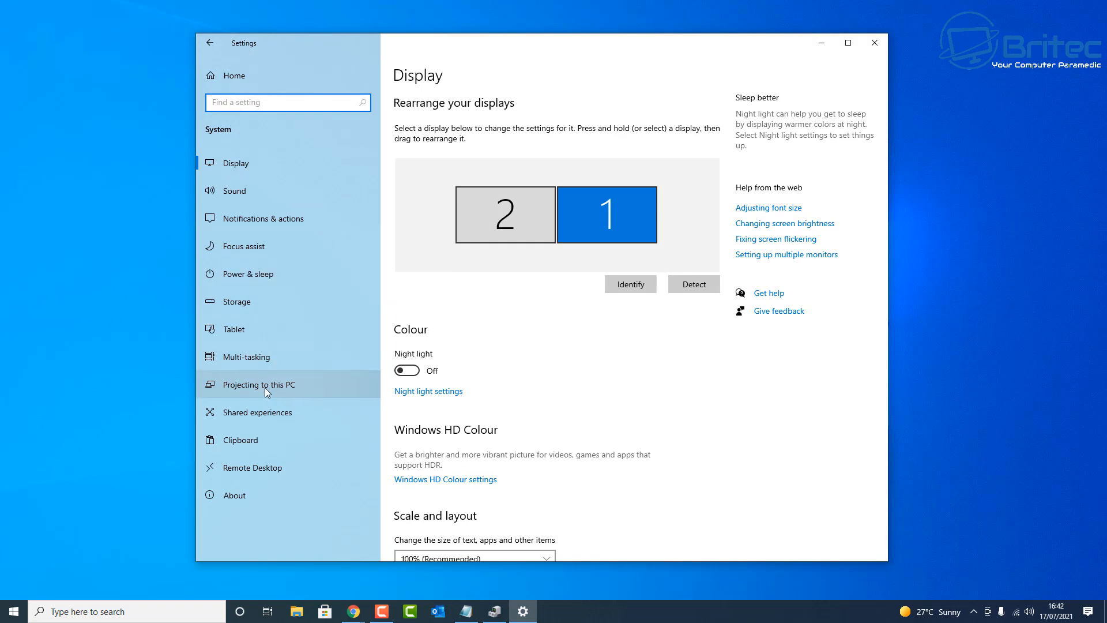
# On Projecting to this PC, keep availability at Always Off and close Settings.
pyautogui.click(259, 384)
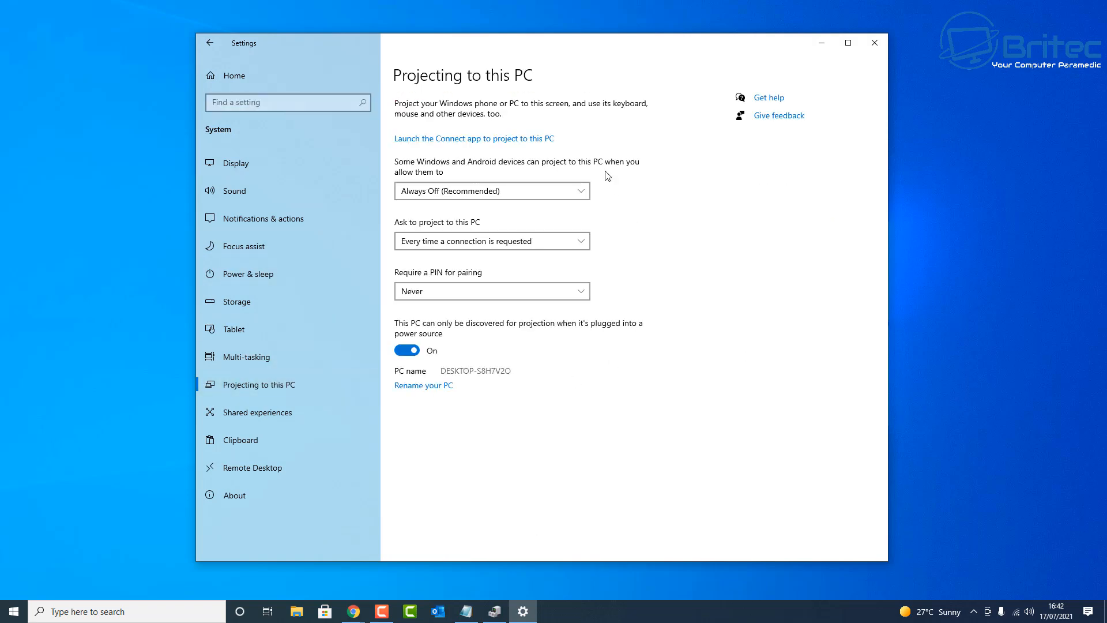
pyautogui.moveTo(434, 177)
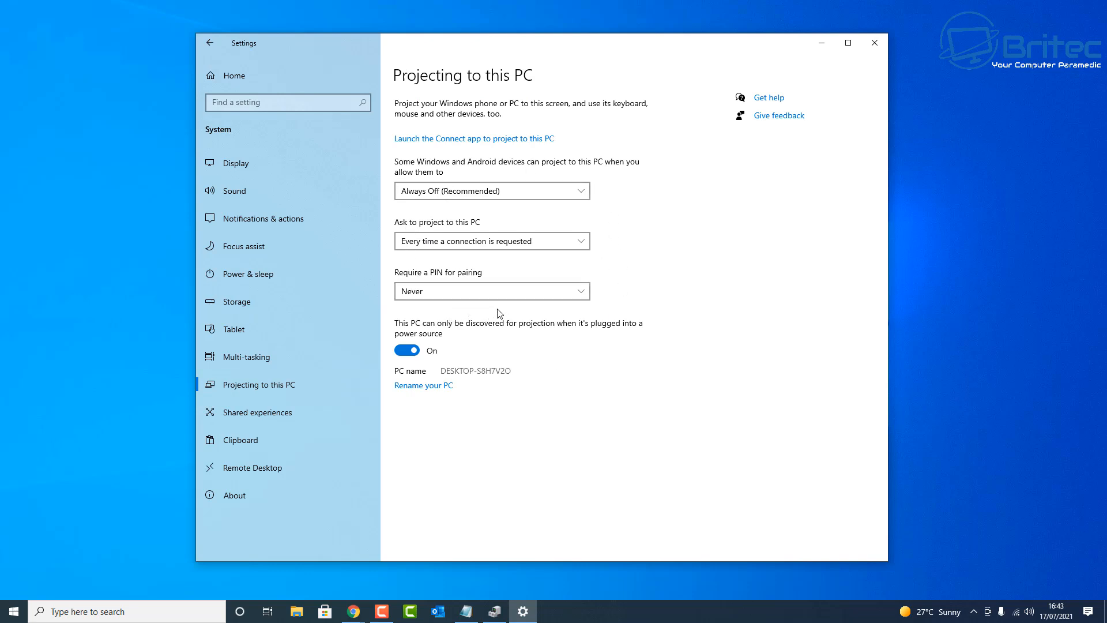
pyautogui.click(491, 191)
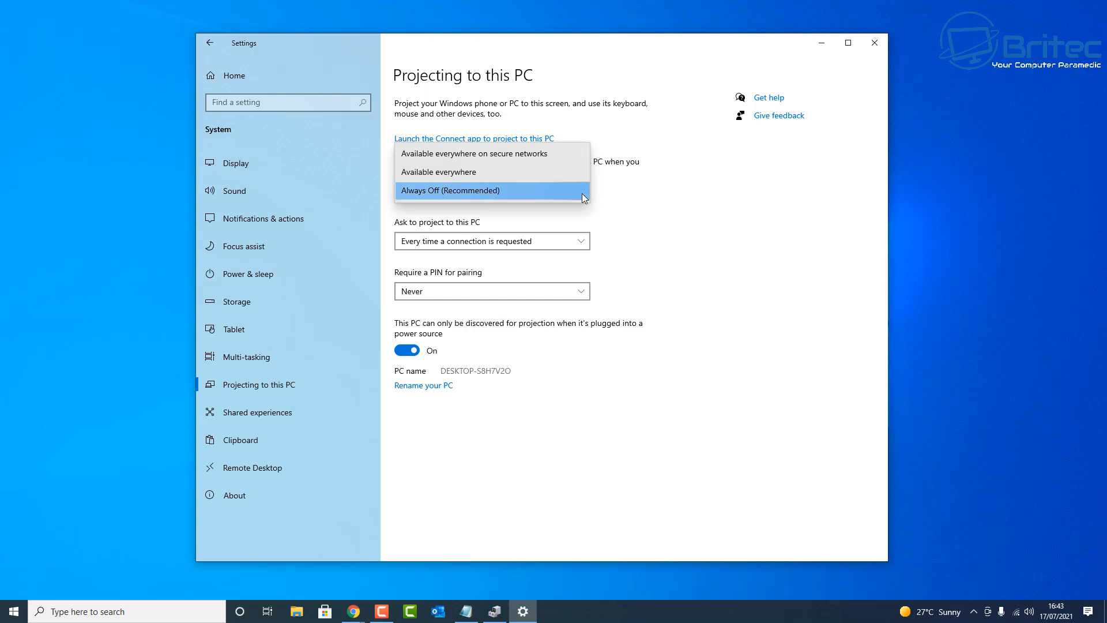
pyautogui.click(449, 189)
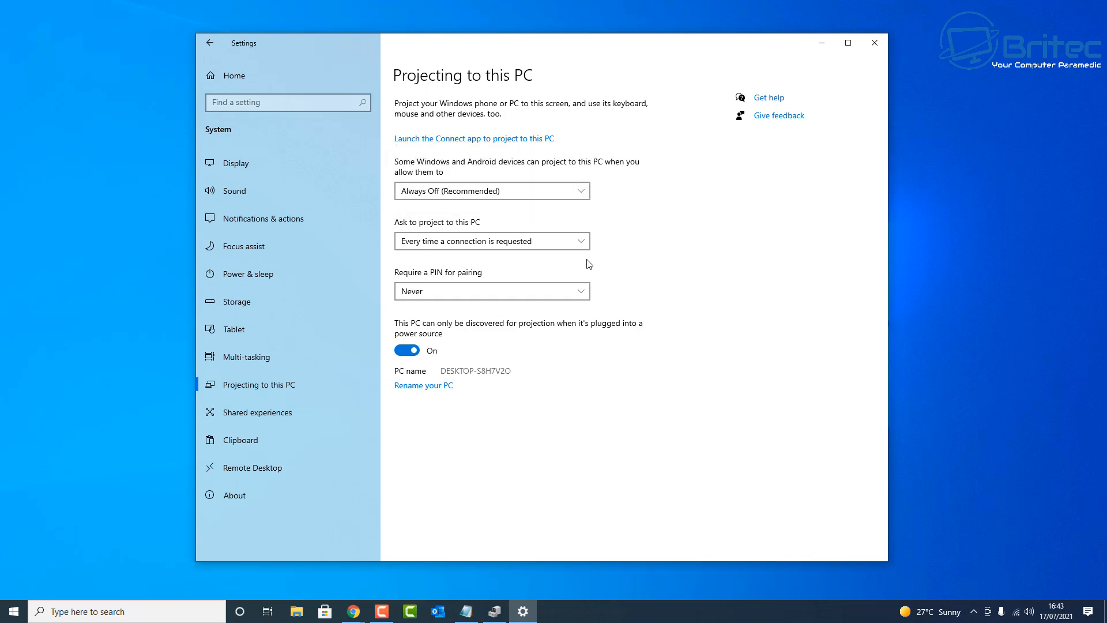
pyautogui.moveTo(576, 290)
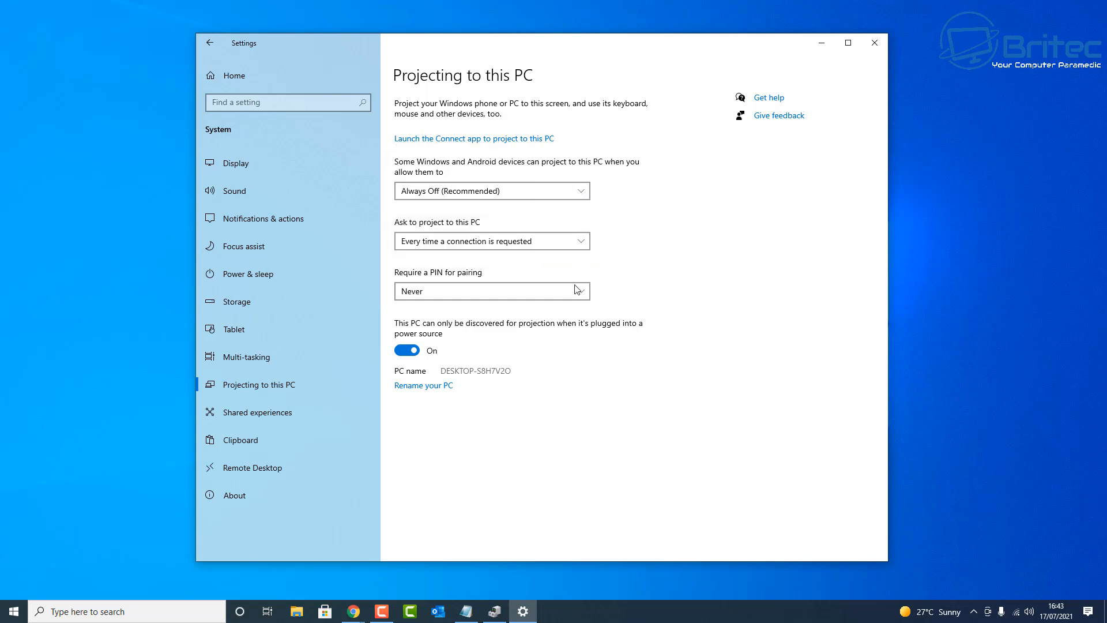
pyautogui.moveTo(500, 484)
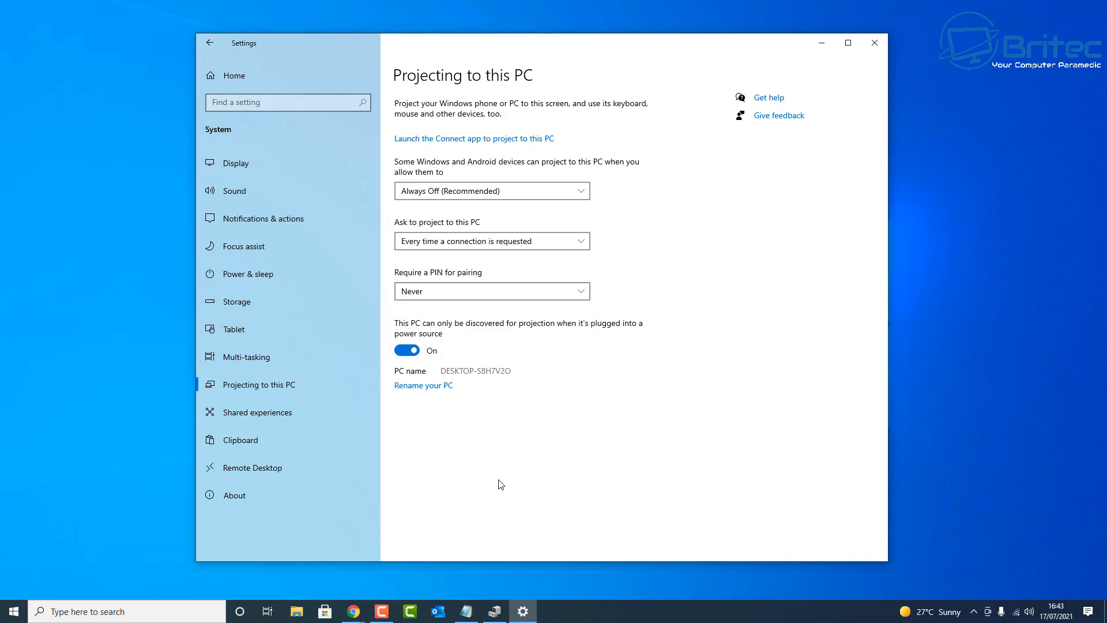
pyautogui.moveTo(886, 86)
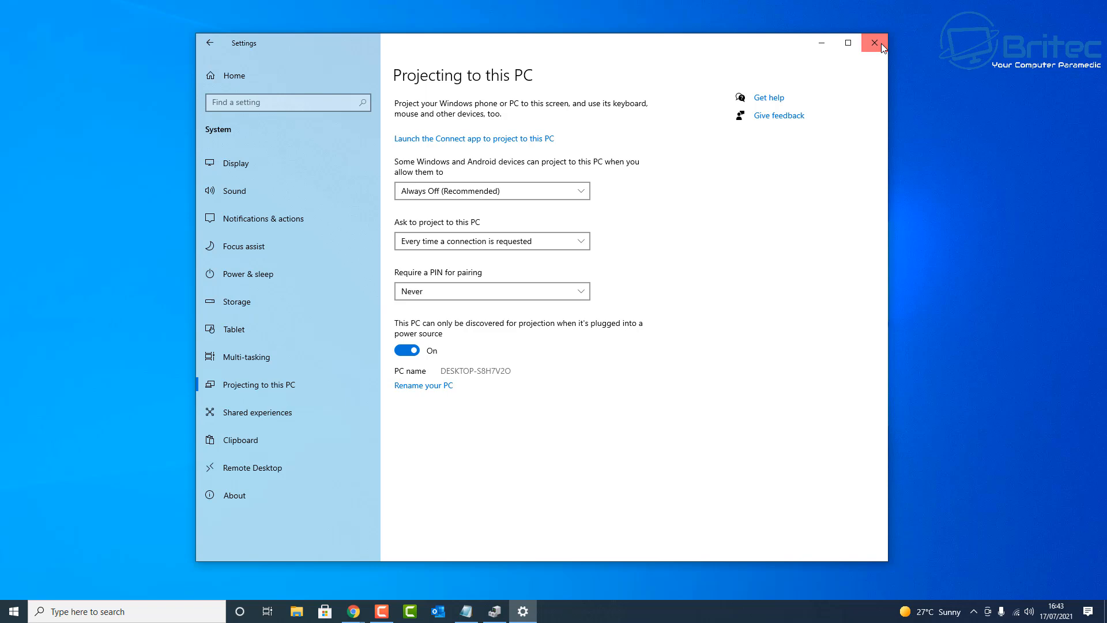
pyautogui.click(874, 42)
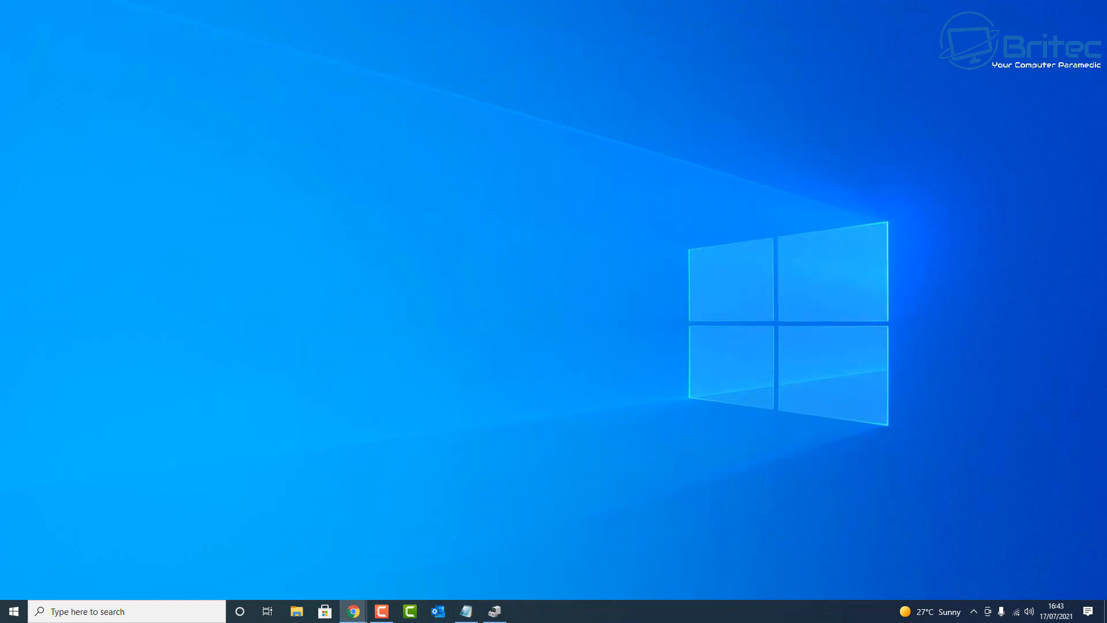